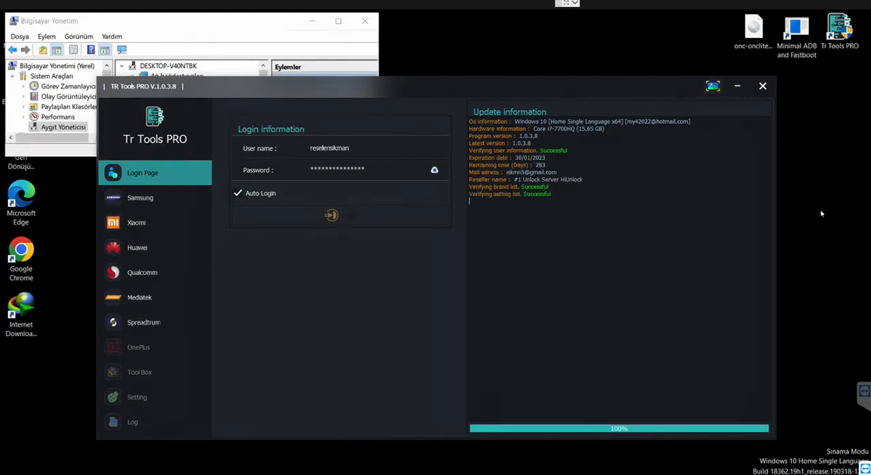
# Navigate via Samsung and Xiaomi model lists to the Xiaomi Fastboot Flasher in the ToolBox.
pyautogui.click(140, 197)
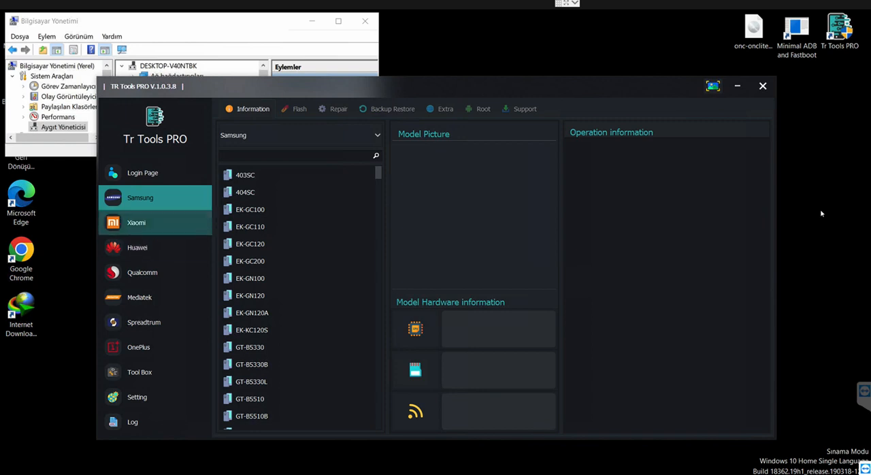
pyautogui.click(136, 223)
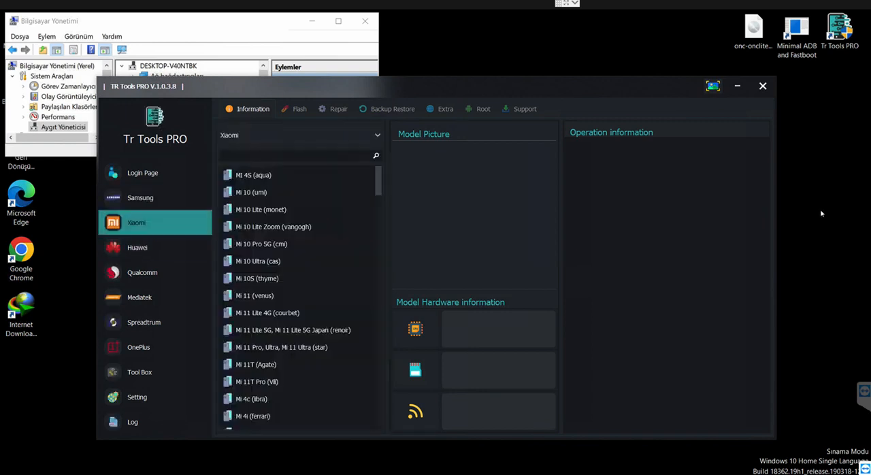
pyautogui.click(139, 372)
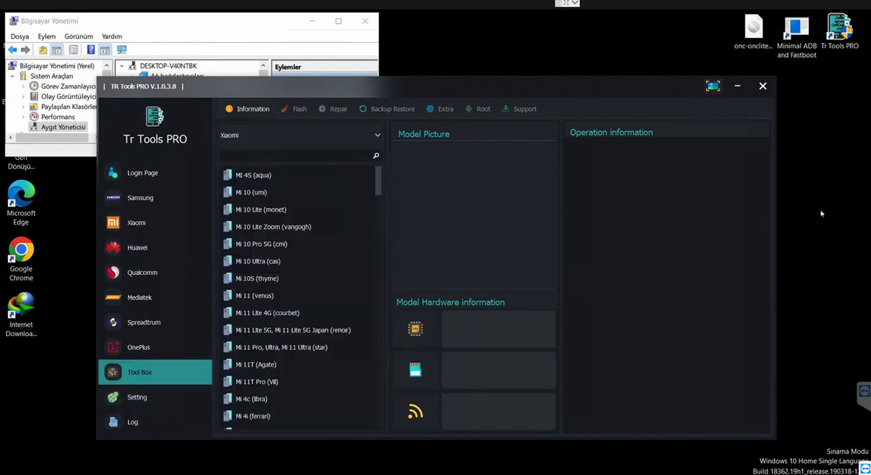
pyautogui.click(299, 109)
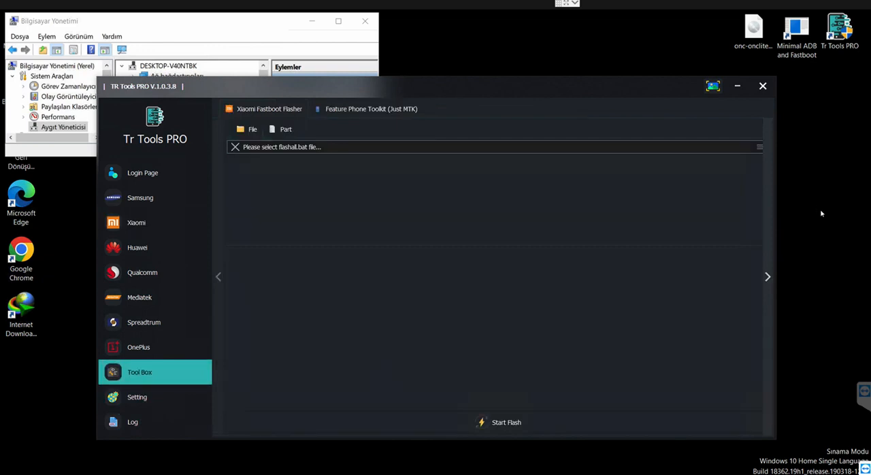
# Search the Xiaomi list for REDMI 7 and open the Redmi 7 (onclite) Extra ADB toolkit.
pyautogui.click(136, 224)
pyautogui.write('R')
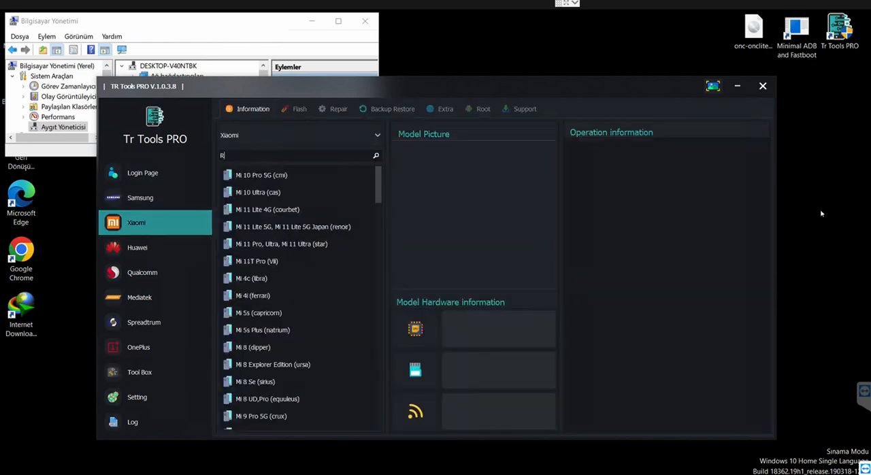
pyautogui.write('EDMI 7')
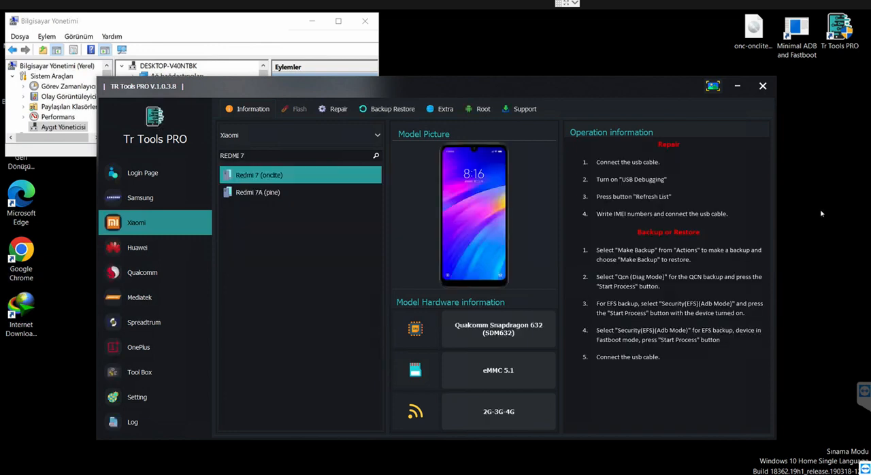
pyautogui.click(445, 109)
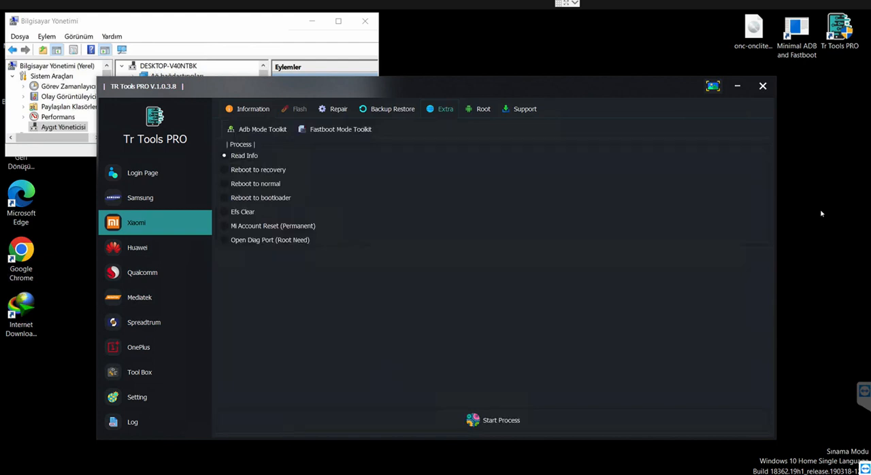
# Run ADB Read Info on the Redmi 7, logging its device details, then return to the Xiaomi list.
pyautogui.click(341, 129)
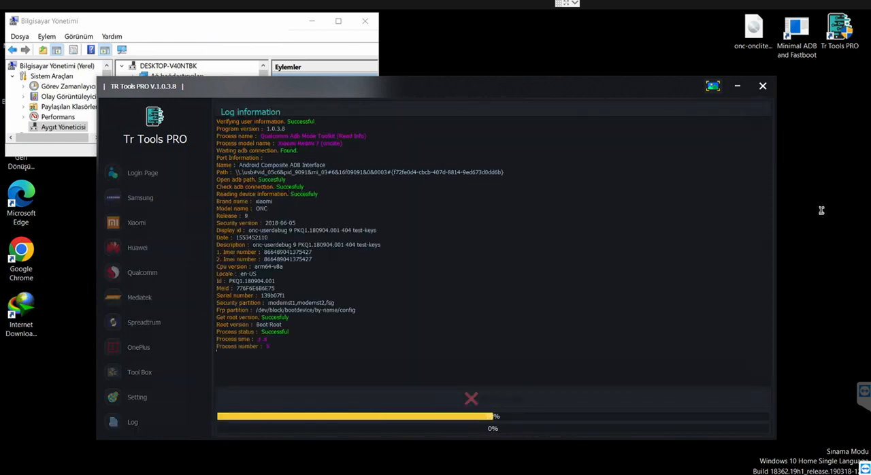
pyautogui.click(133, 422)
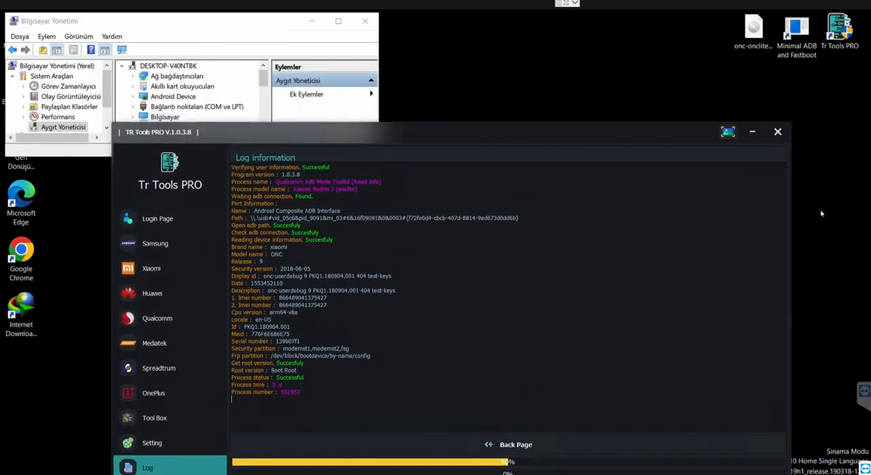
pyautogui.click(151, 269)
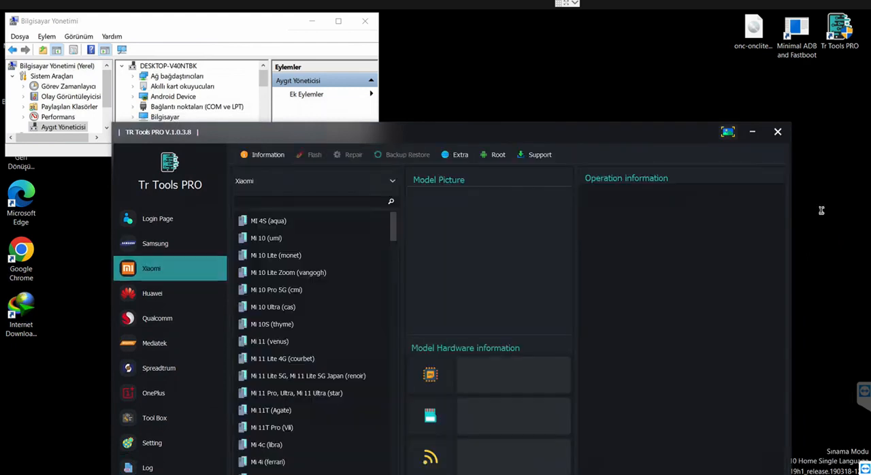
# Select Redmi 7 (onclite) again and reboot it to bootloader via the ADB Mode Toolkit.
pyautogui.write('REDMI 7')
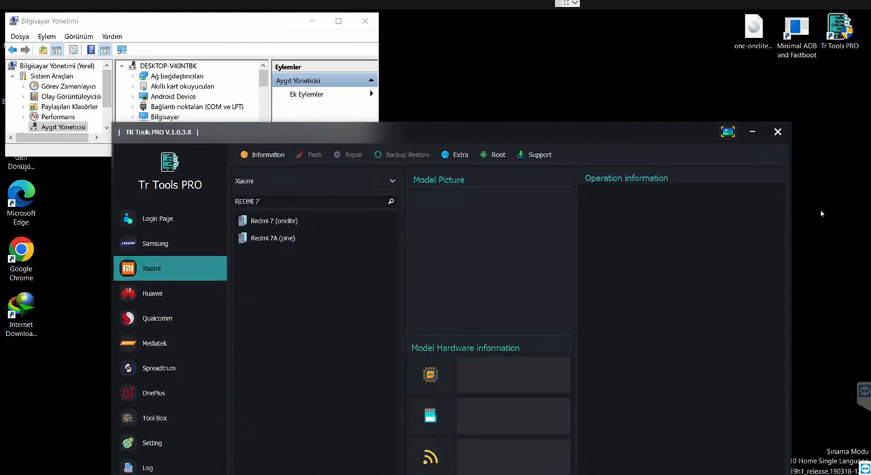
pyautogui.click(275, 221)
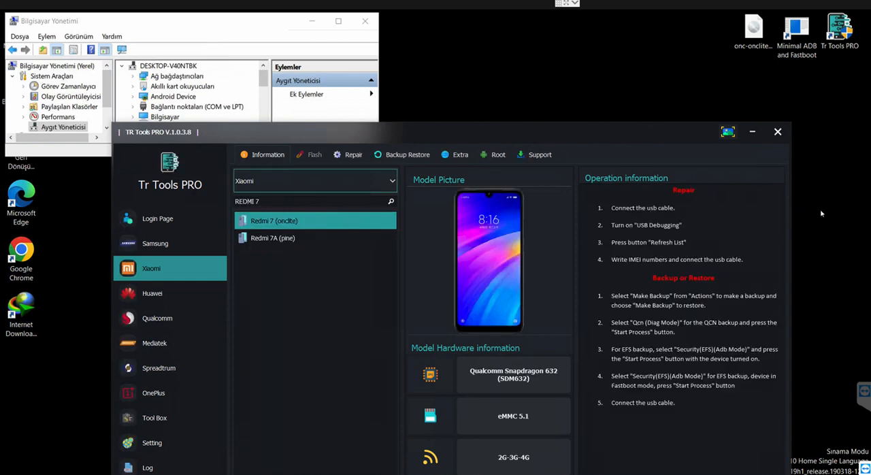
pyautogui.click(460, 155)
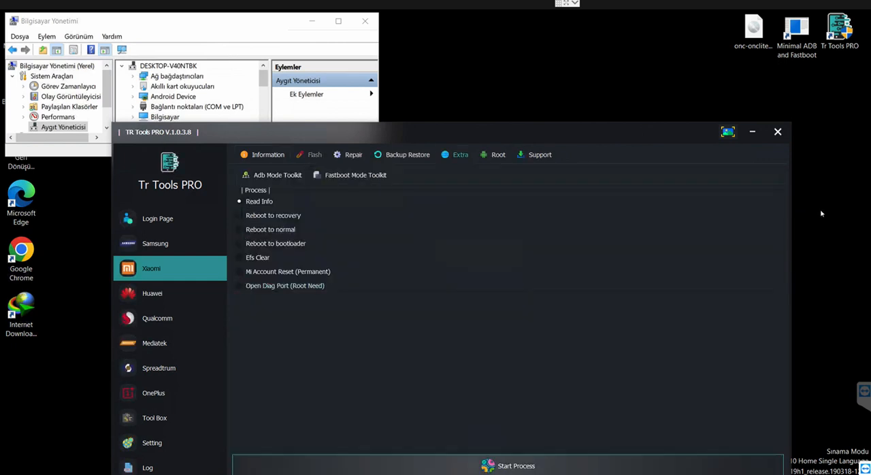
pyautogui.click(516, 466)
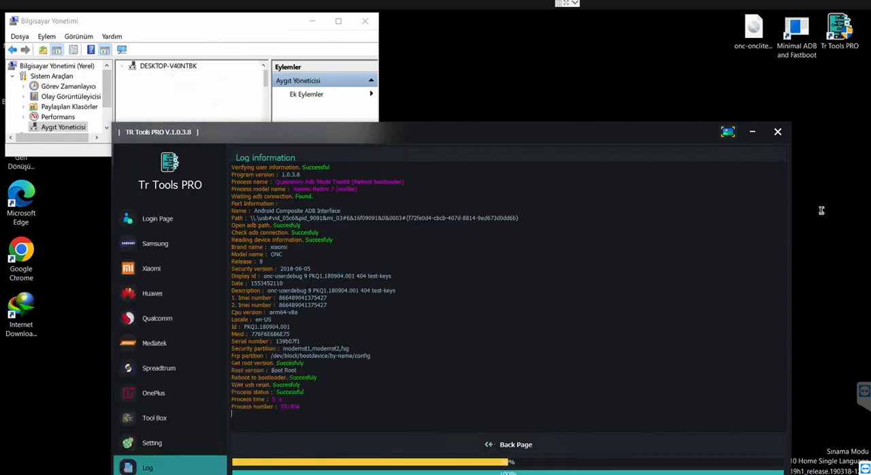
# Launch the Minimal ADB and Fastboot prompt and switch to the Fastboot Mode Toolkit list.
pyautogui.click(121, 65)
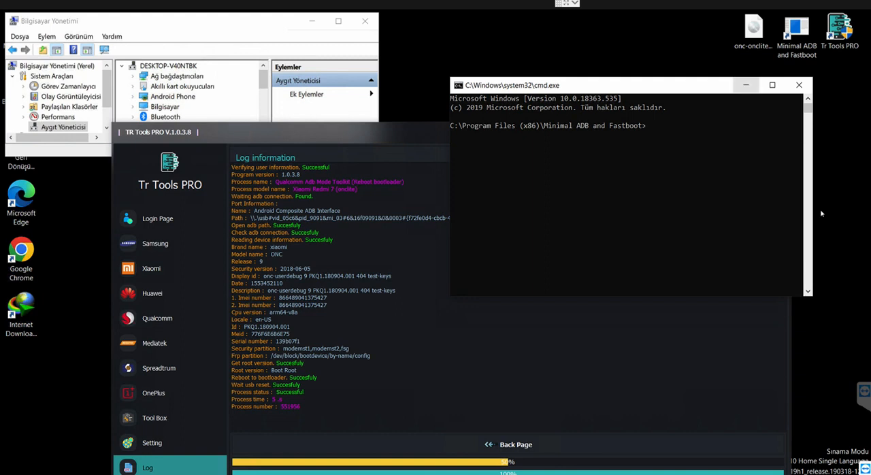
pyautogui.click(151, 268)
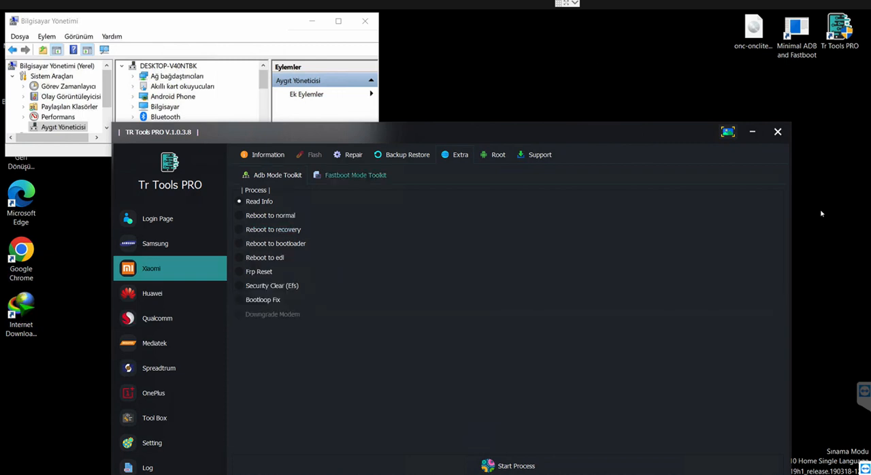
# Run fastboot Read Info, logging the serial and locked bootloader, then go back to the operations list.
pyautogui.click(516, 465)
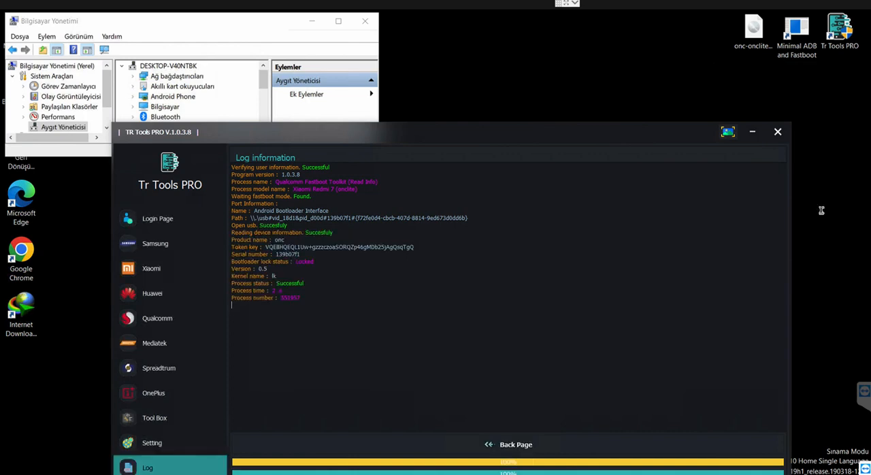
pyautogui.moveTo(316, 264)
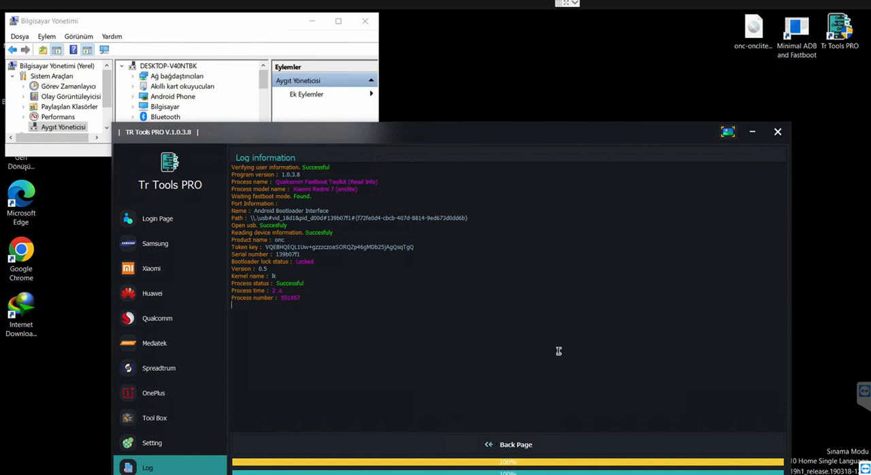
pyautogui.click(151, 268)
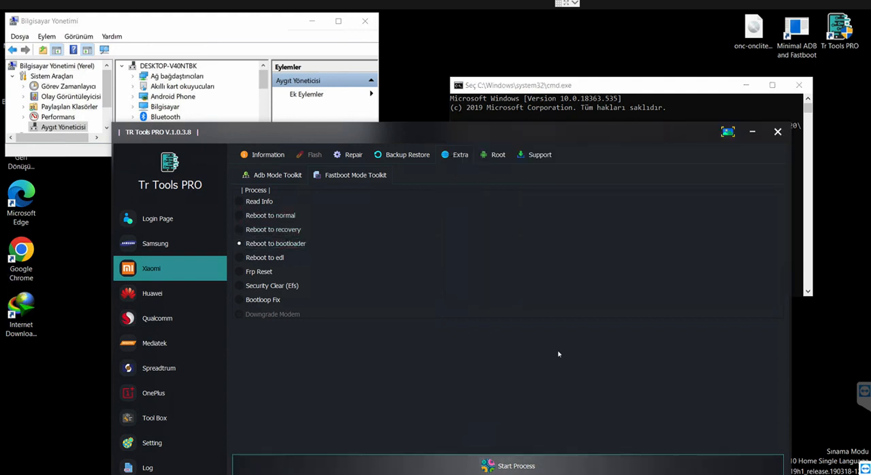
# Start a second fastboot Read Info run, its log verifying user information.
pyautogui.click(515, 465)
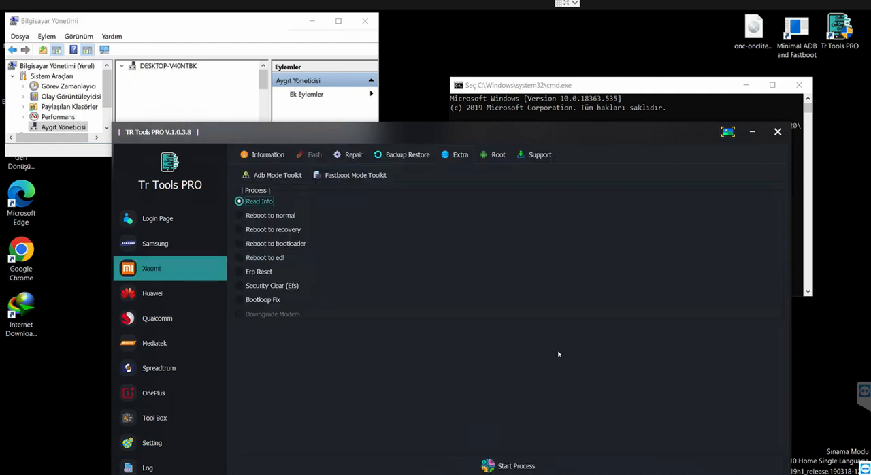
pyautogui.click(516, 465)
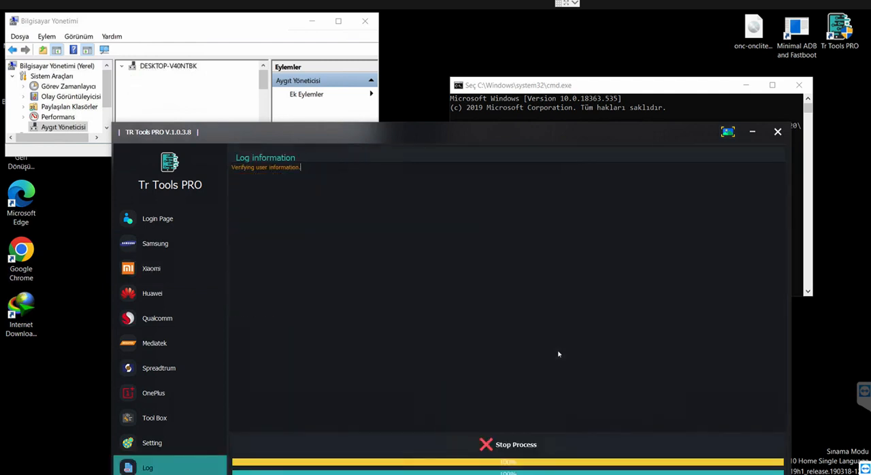